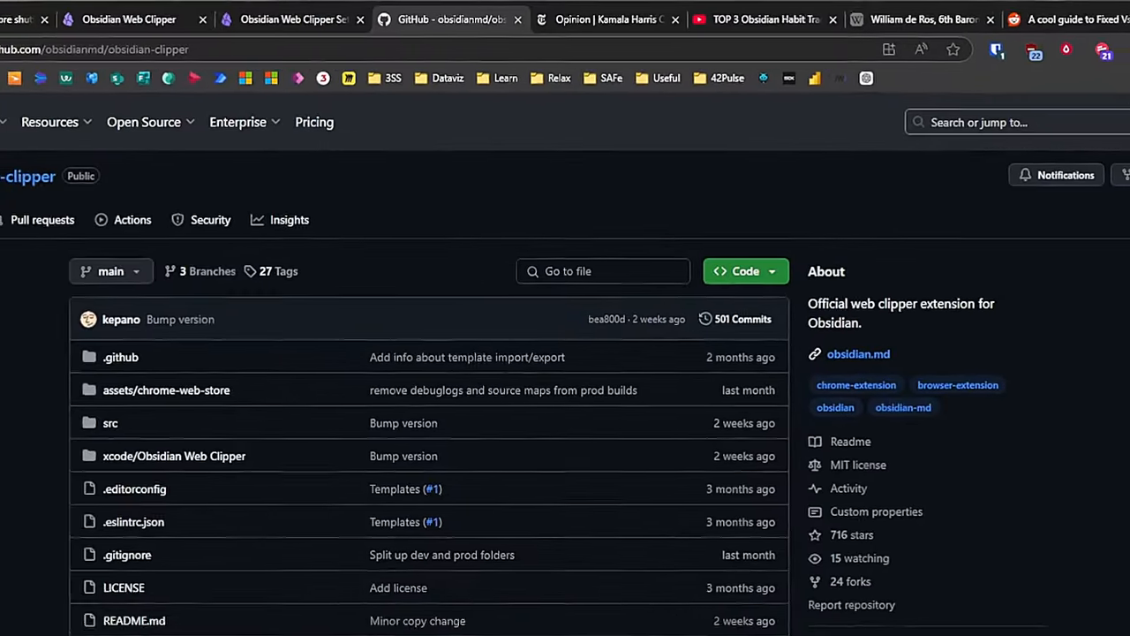
Step: Scroll to the NYT opinion piece's opening paragraph and highlight it with Clip highlights
scroll(down, 3)
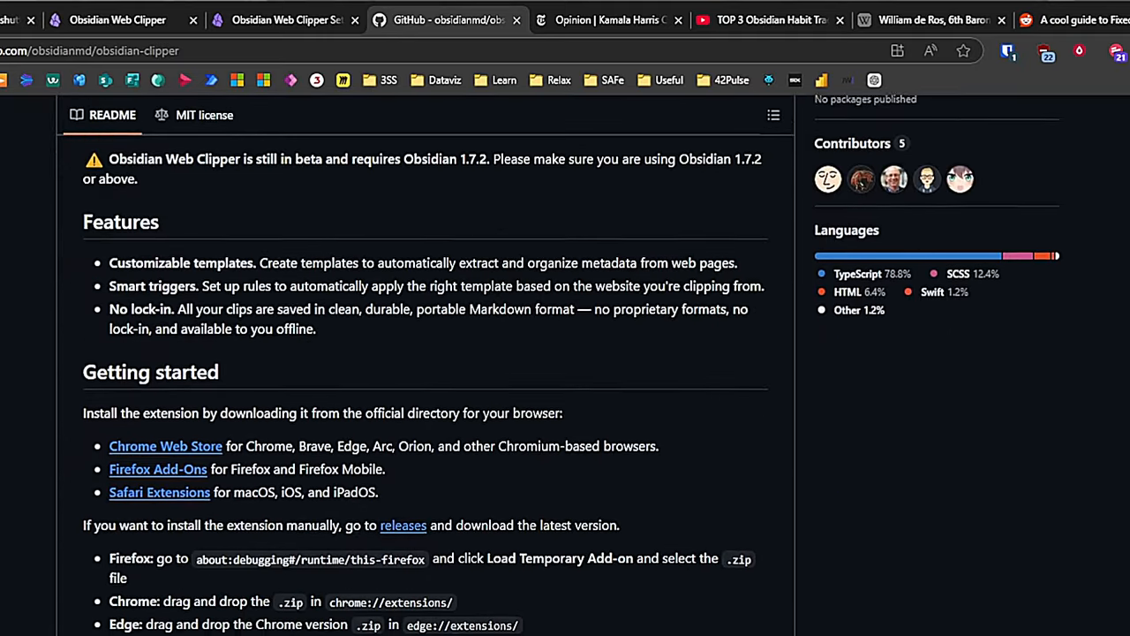
scroll(down, 3)
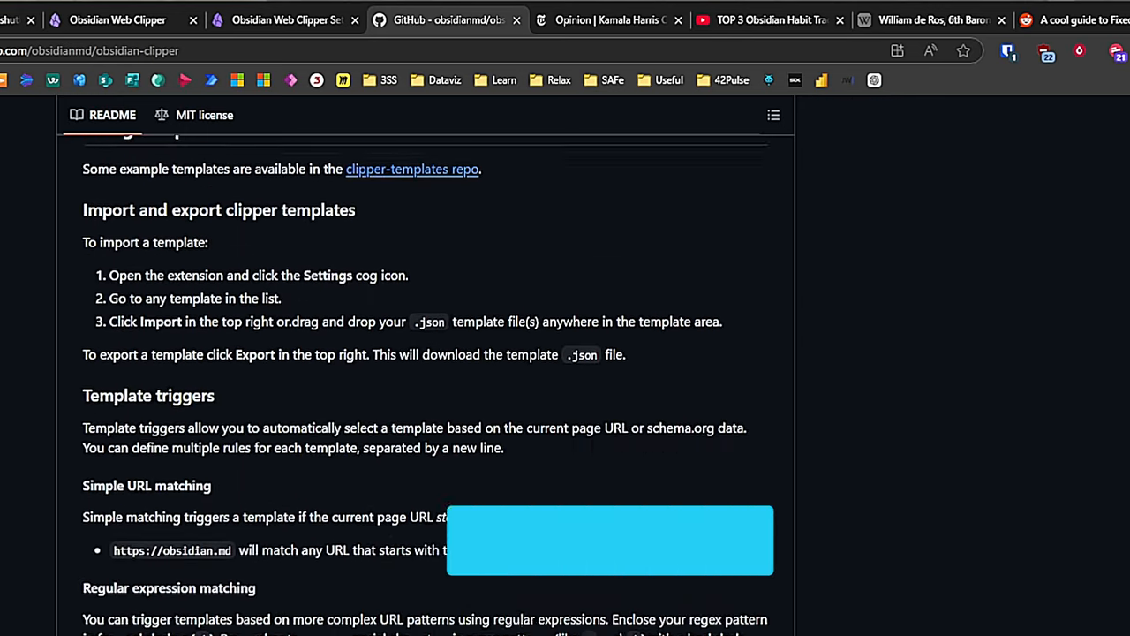
scroll(down, 3)
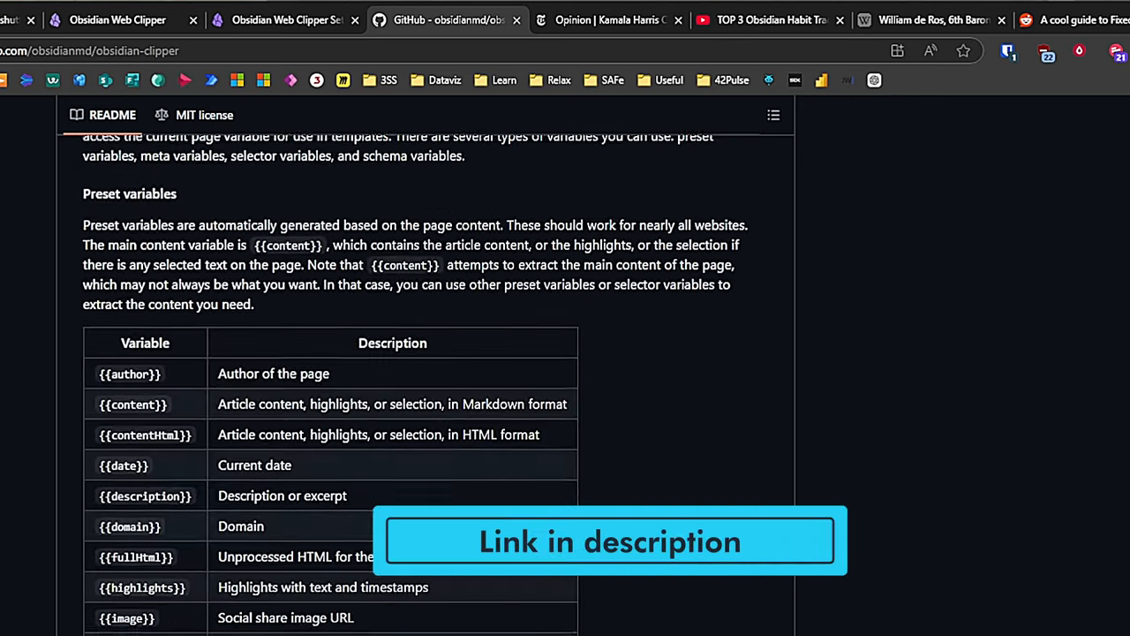
scroll(down, 3)
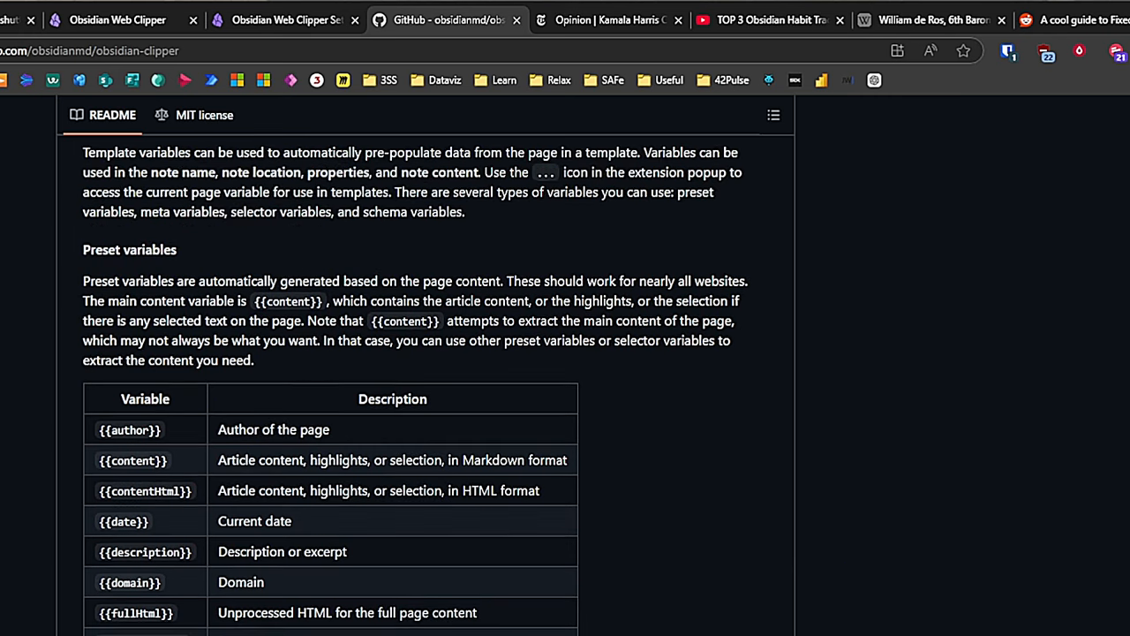
scroll(down, 3)
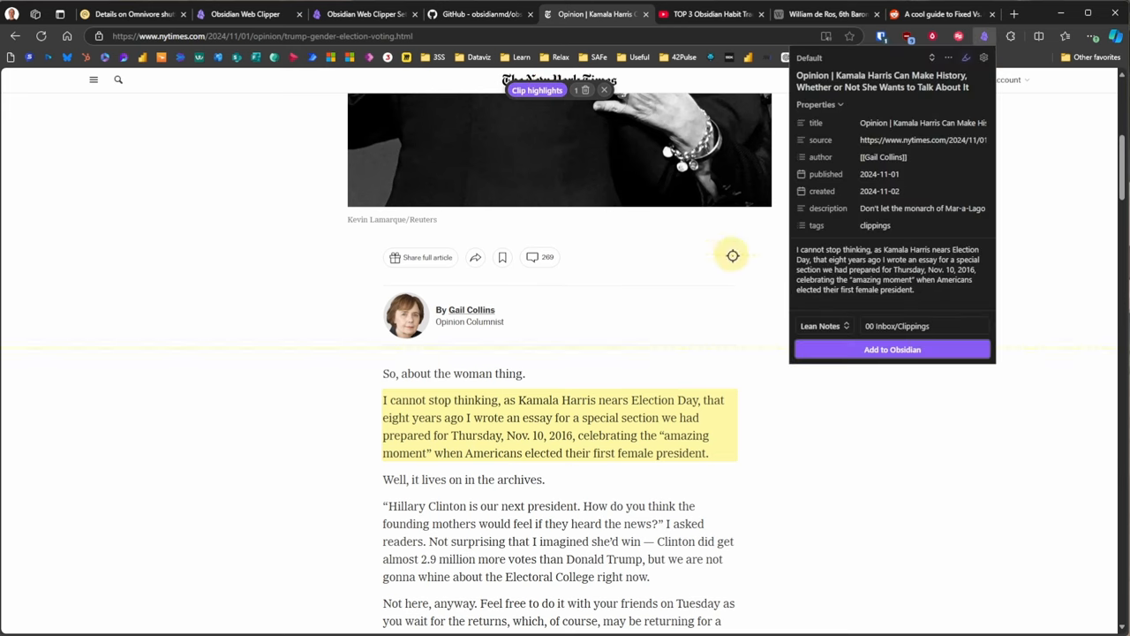
click(892, 350)
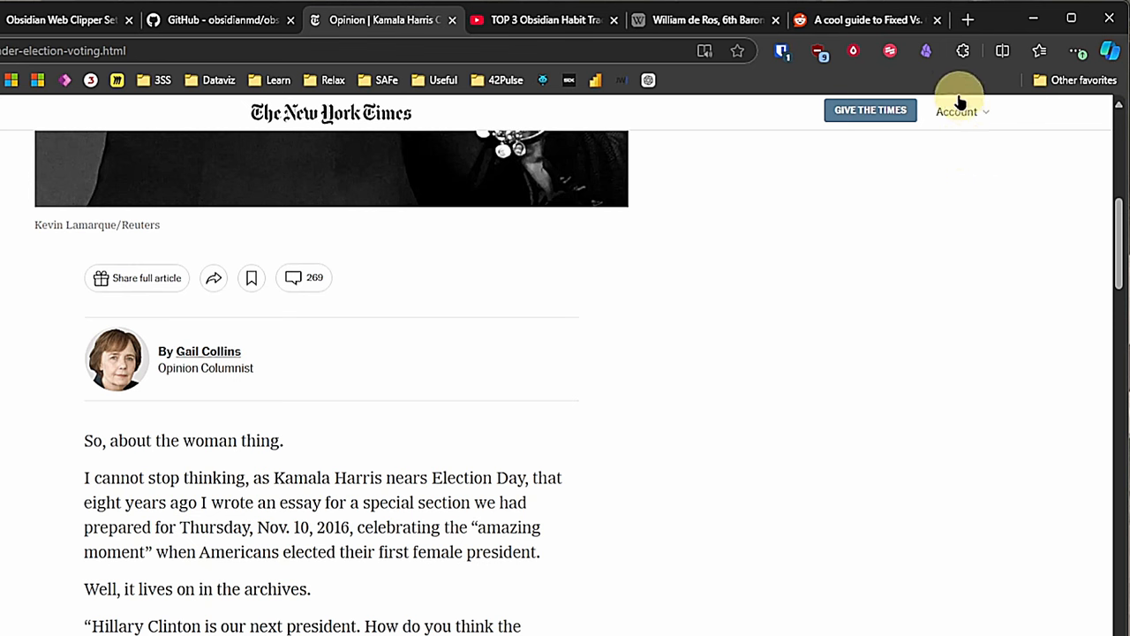
mouse_move(961, 53)
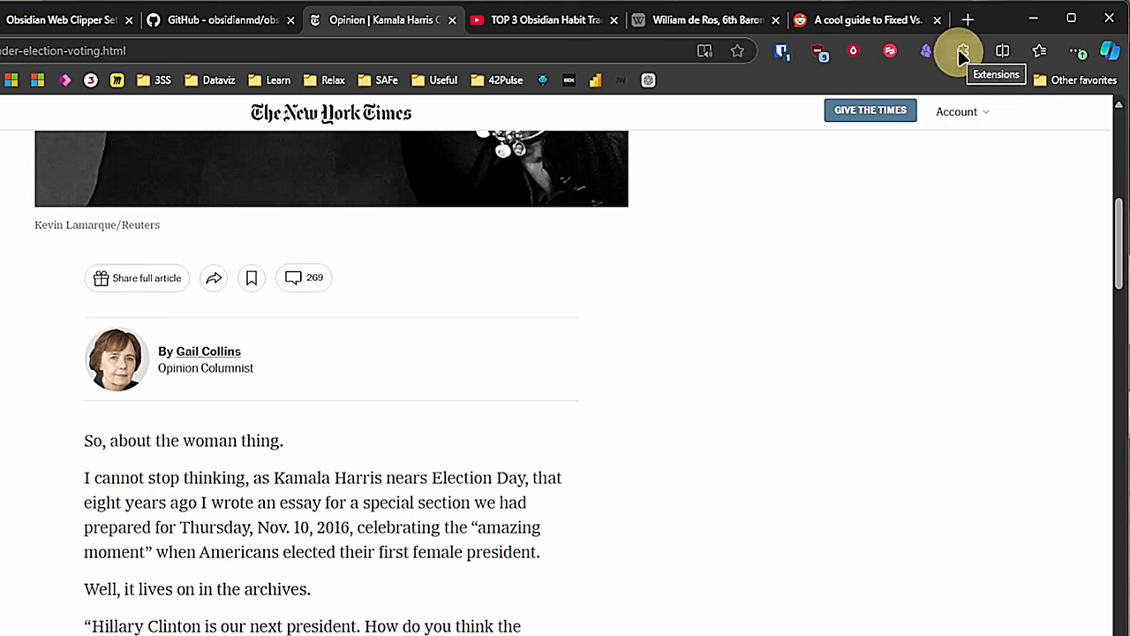
Step: Launch Web Clipper from the extensions list, review the note content, and add the article to Obsidian
click(964, 51)
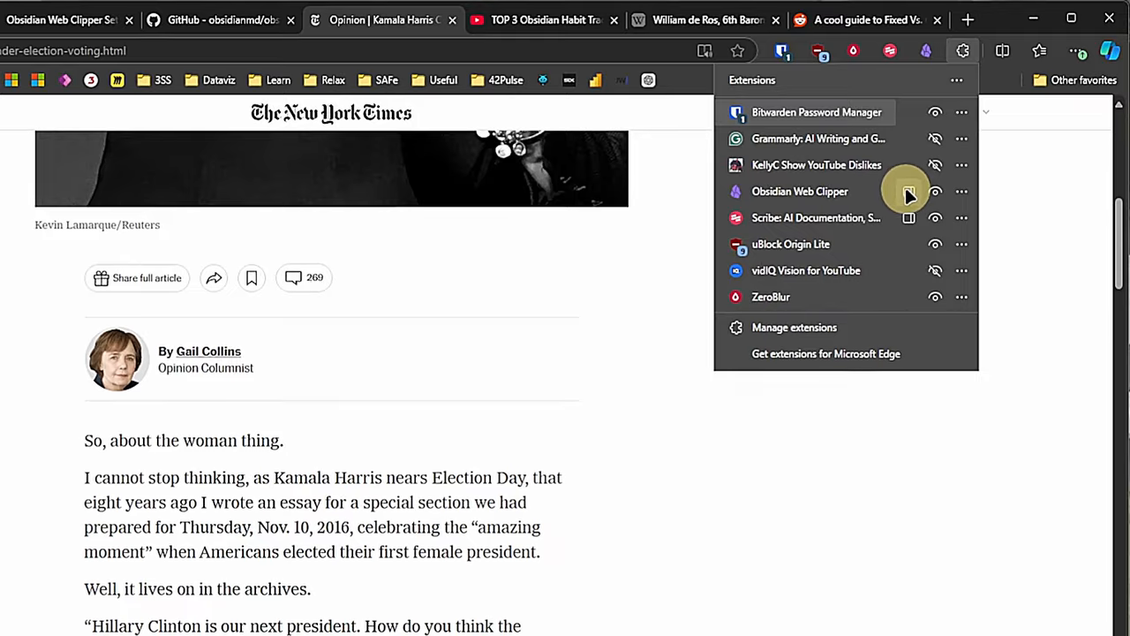
click(800, 191)
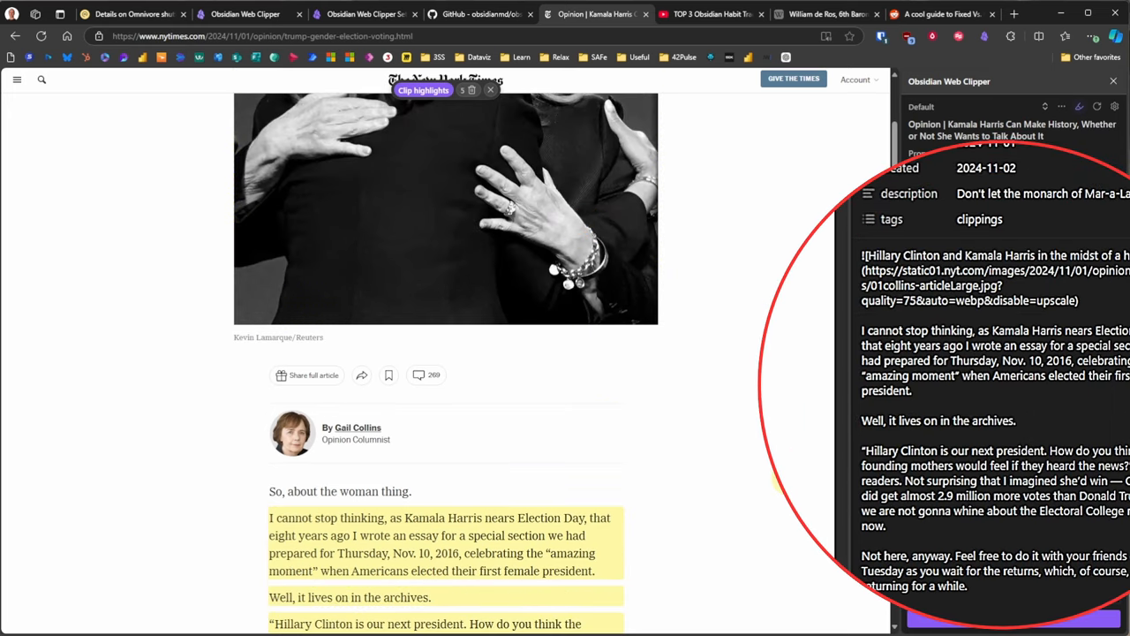
scroll(down, 3)
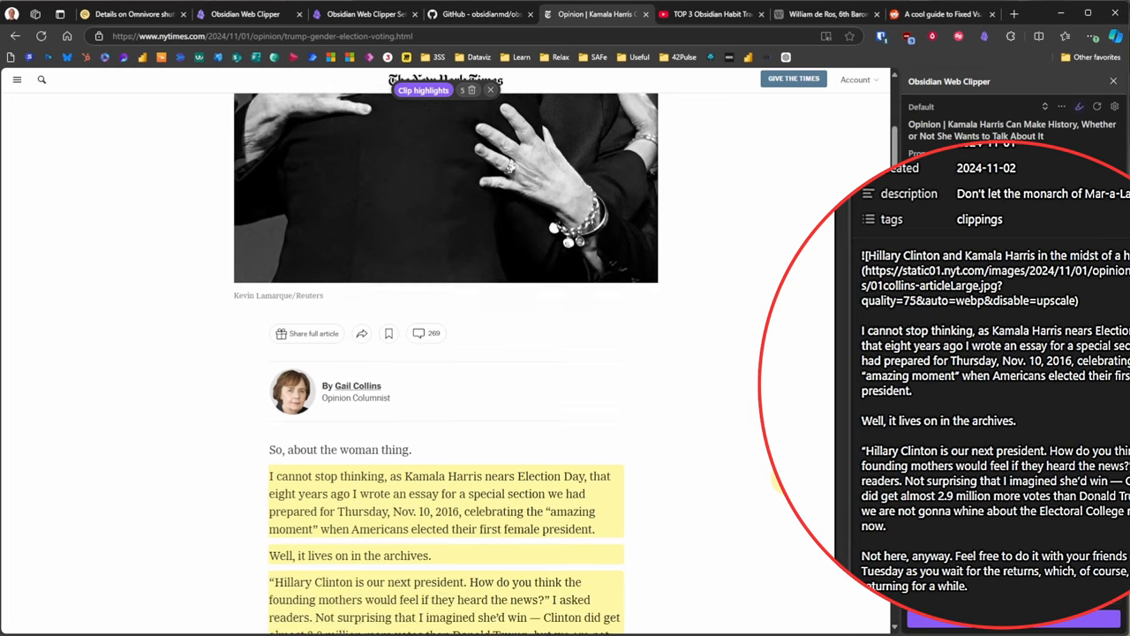
scroll(down, 3)
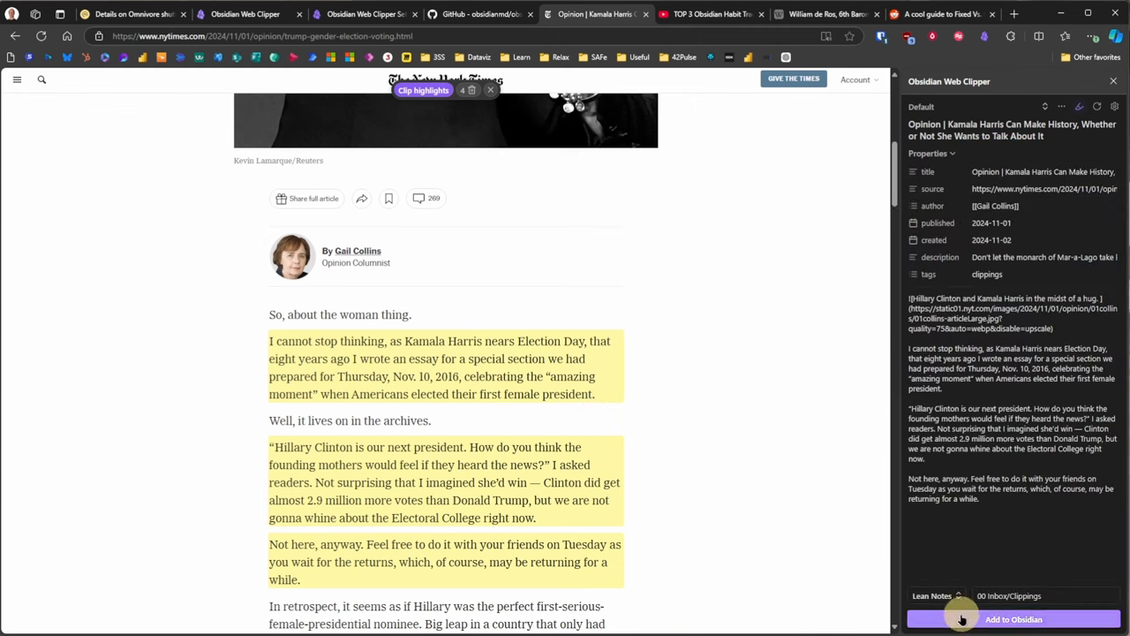
click(1019, 618)
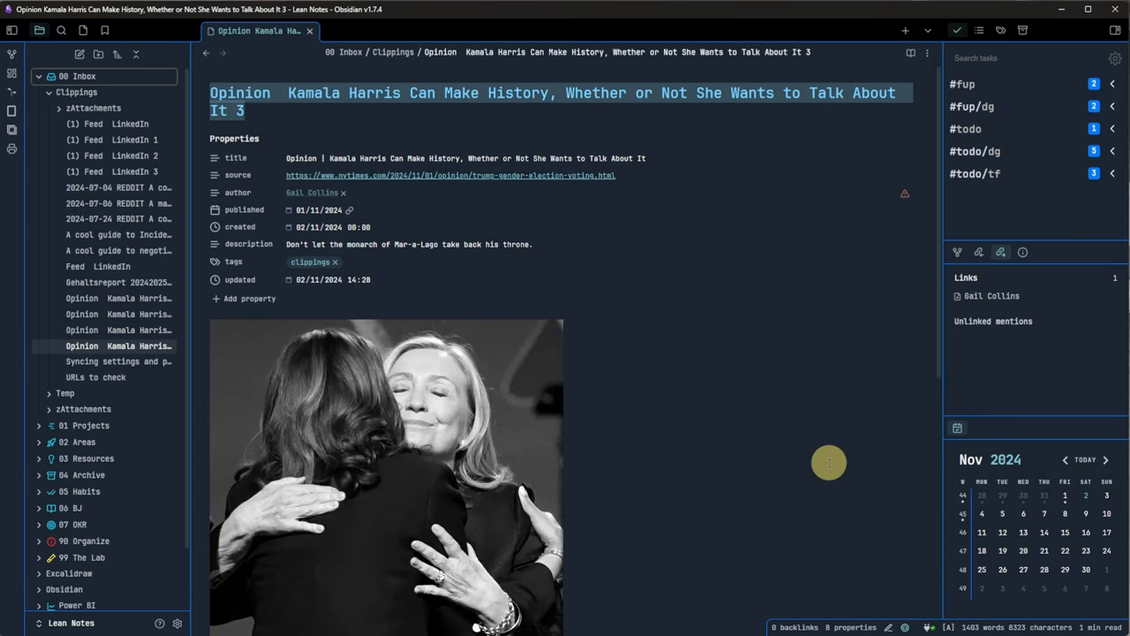
mouse_move(938, 170)
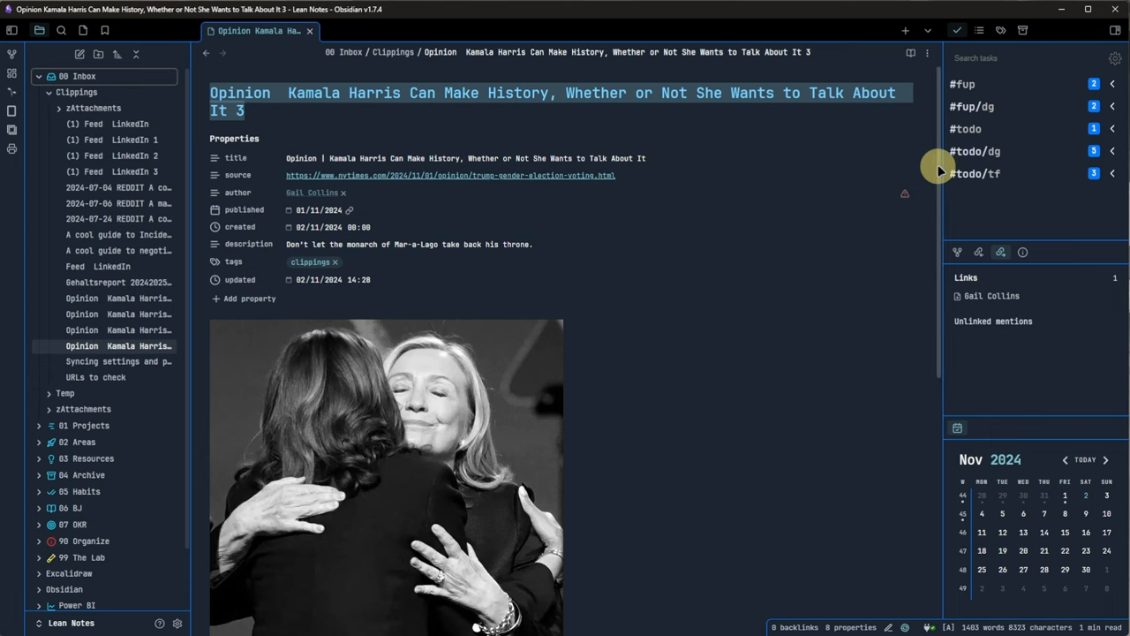
scroll(down, 3)
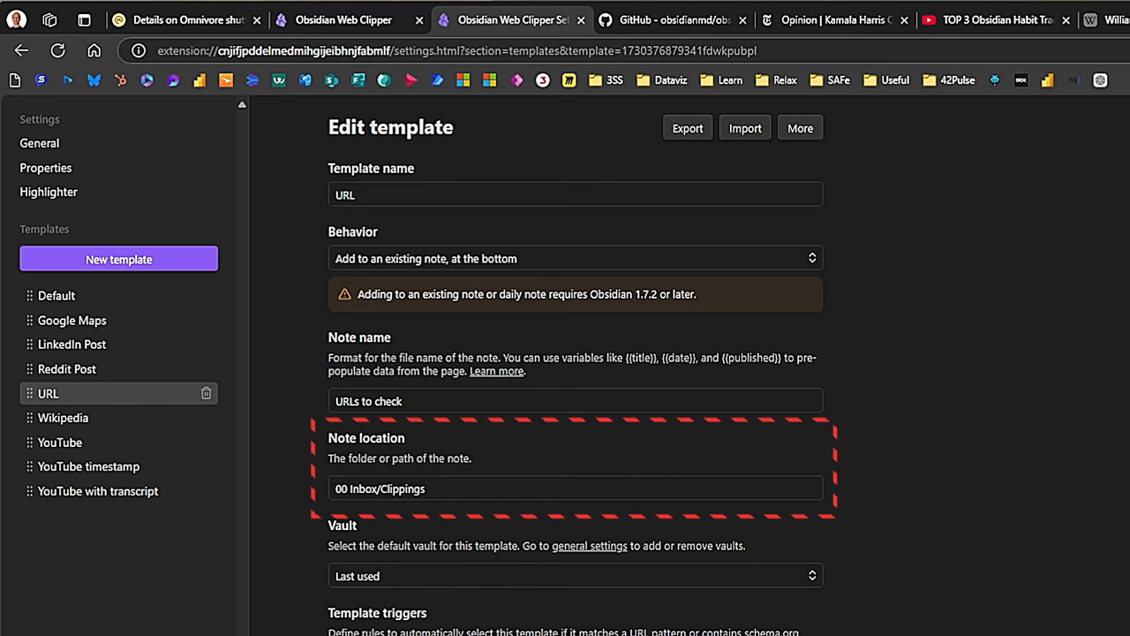
Step: Scroll through the URL template's behavior, note name and location settings
scroll(down, 3)
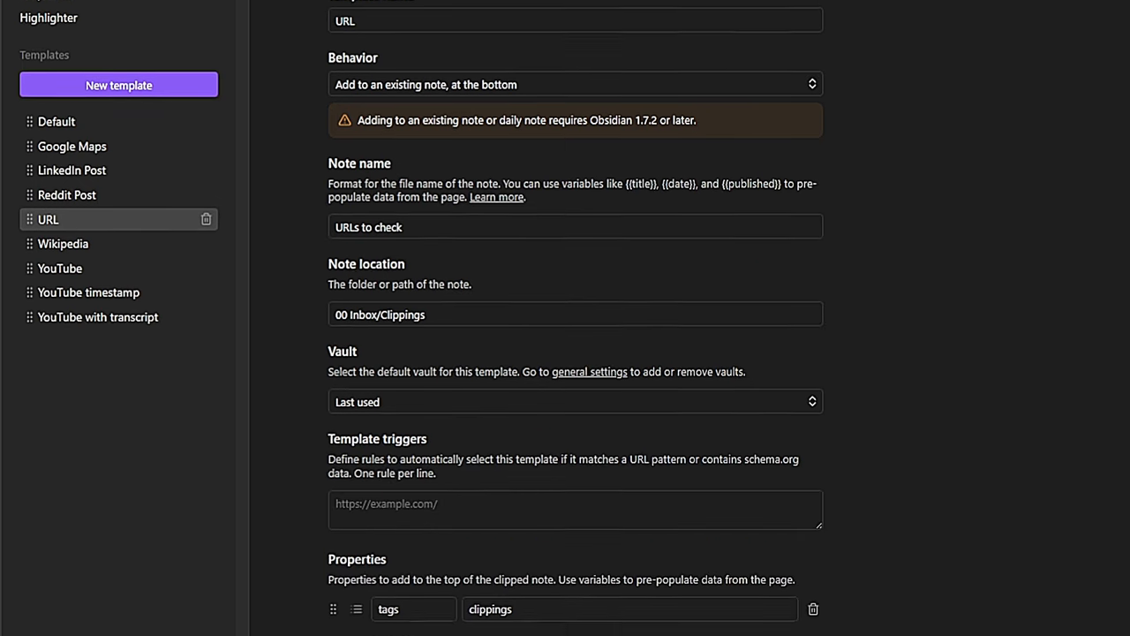
scroll(down, 3)
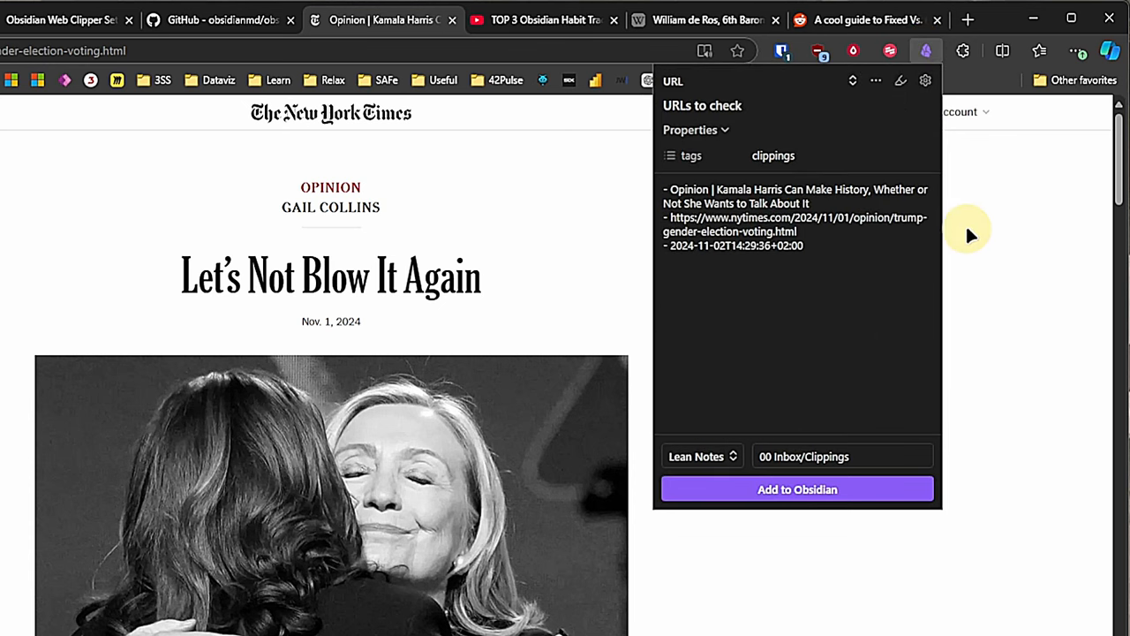
mouse_move(990, 320)
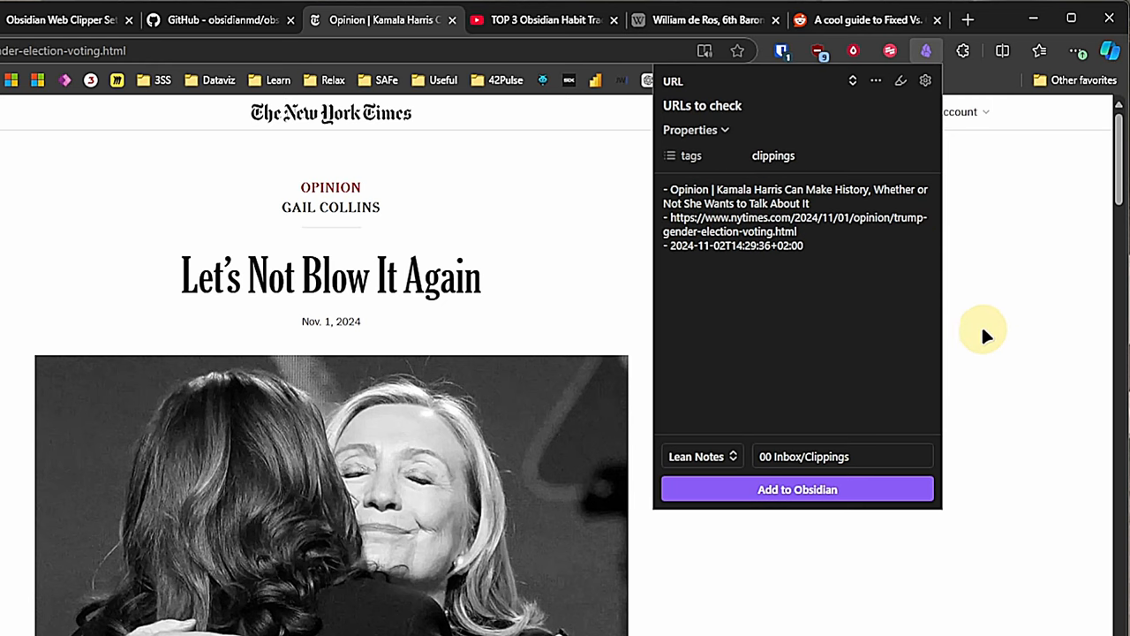
Step: Choose the URL template for the article's clip, previewing its title, link and timestamp entry
click(799, 489)
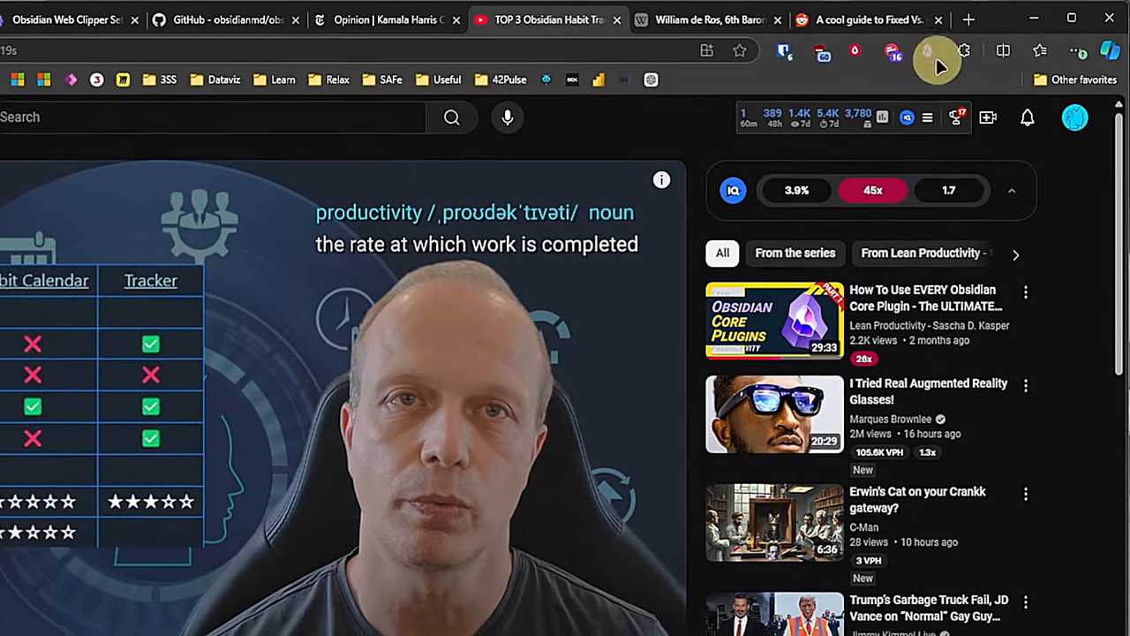
Step: Preview the habit trackers video's clip with the YouTube template, then go to its template settings
click(922, 51)
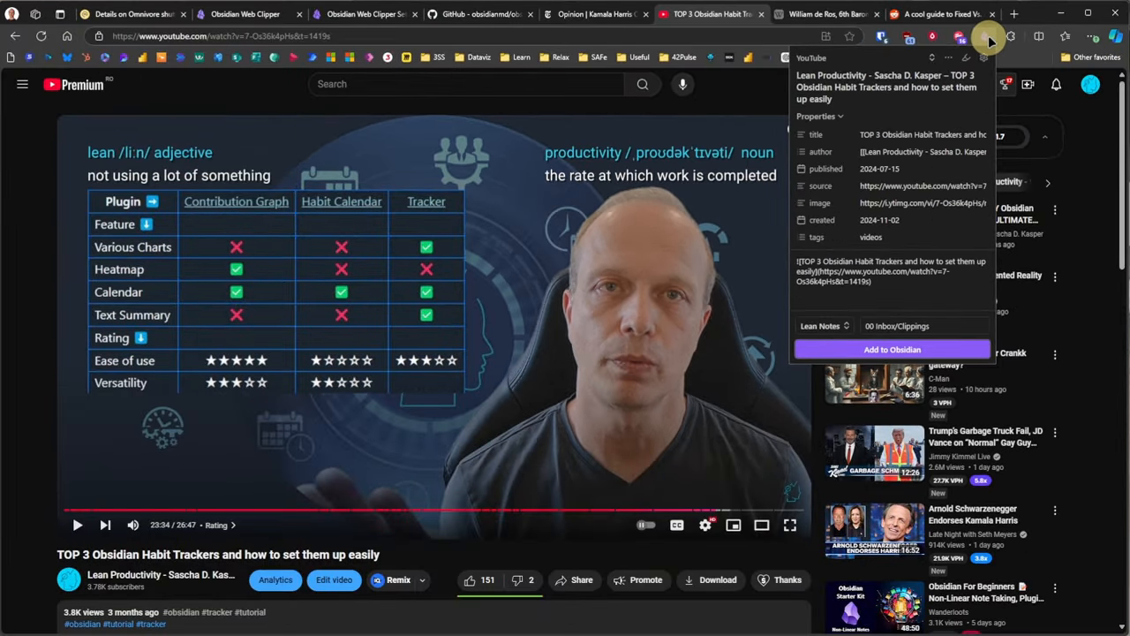
click(364, 14)
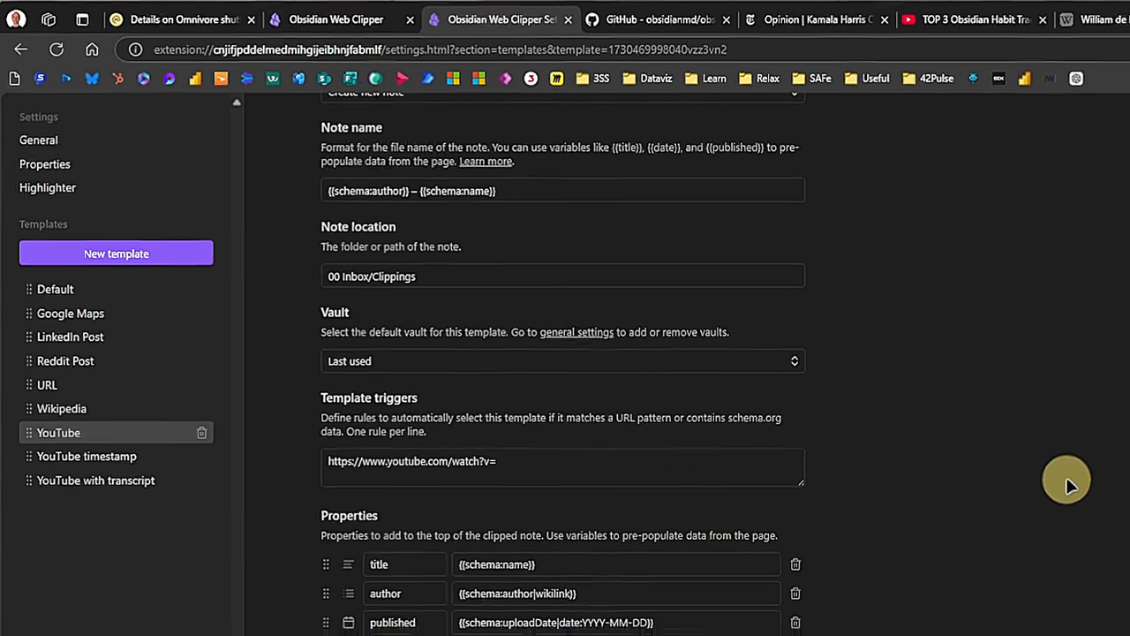
Step: Return from the YouTube template settings to the habit trackers video tab
click(715, 14)
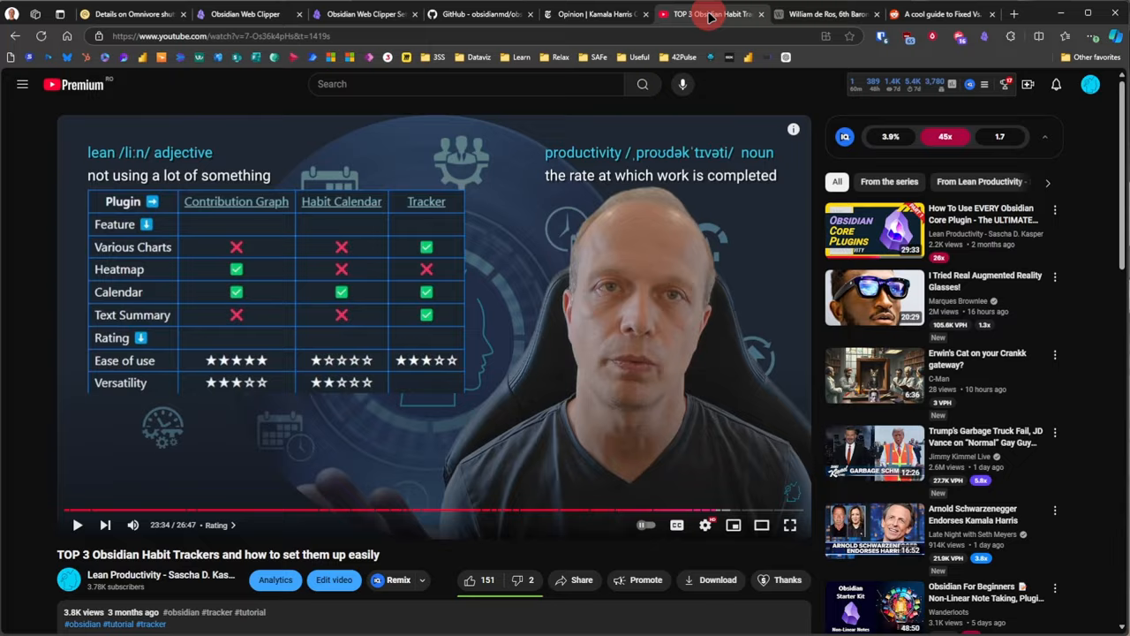
Step: Reopen the video's clip preview showing its title, author and published date
click(901, 50)
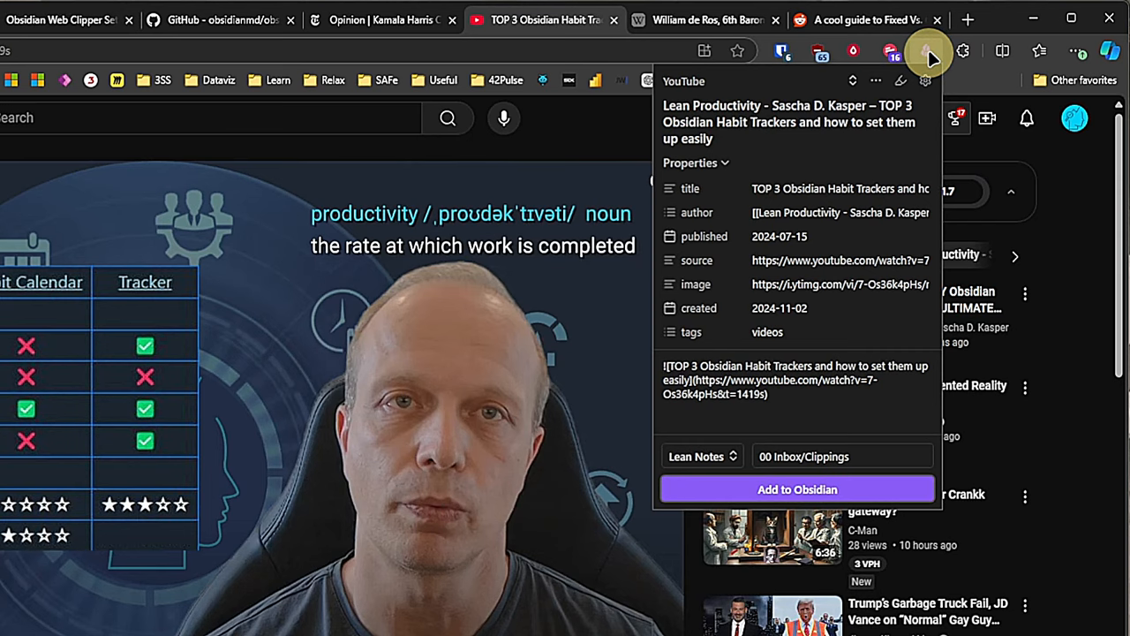
click(798, 489)
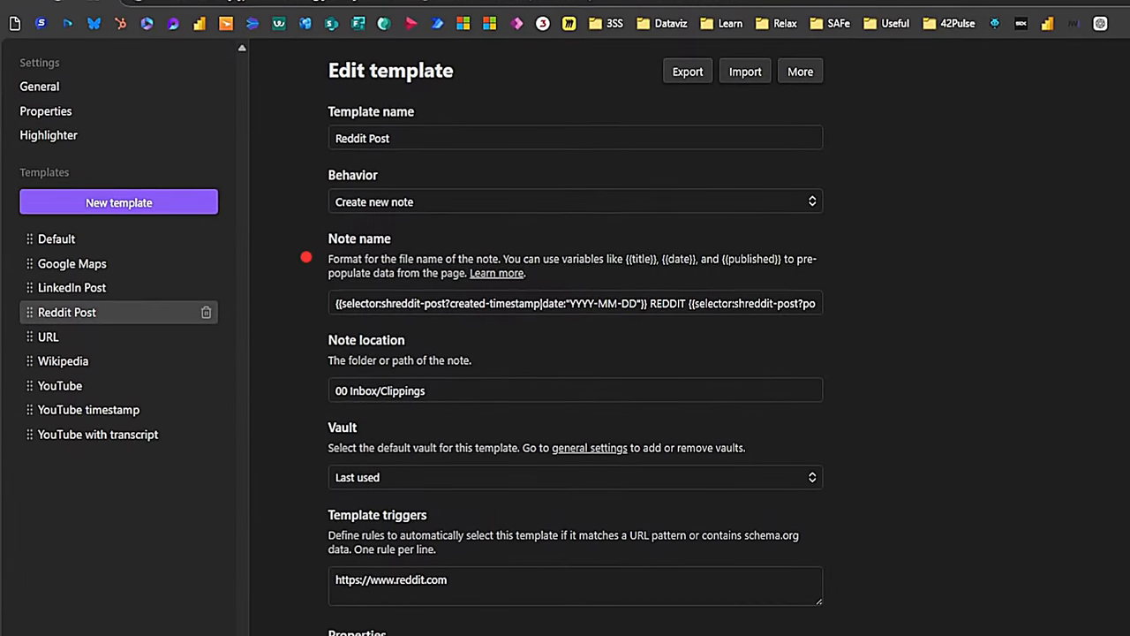
Step: Scroll the Reddit Post template through its reddit.com trigger, properties (created, url, title, published, subreddit, tags) and note content
scroll(down, 3)
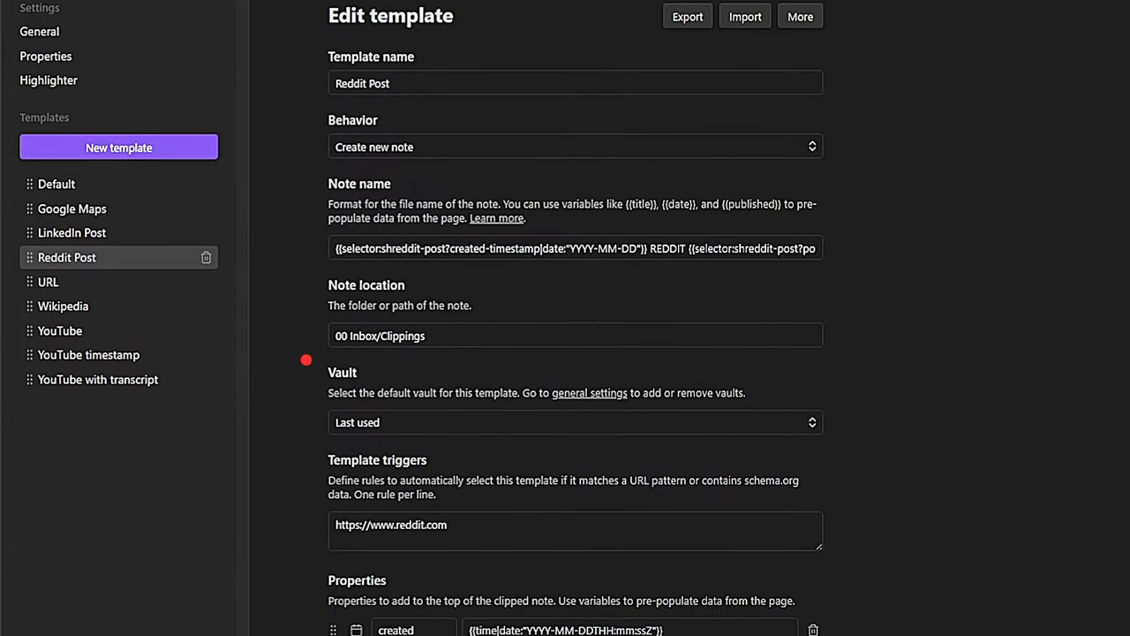
scroll(down, 3)
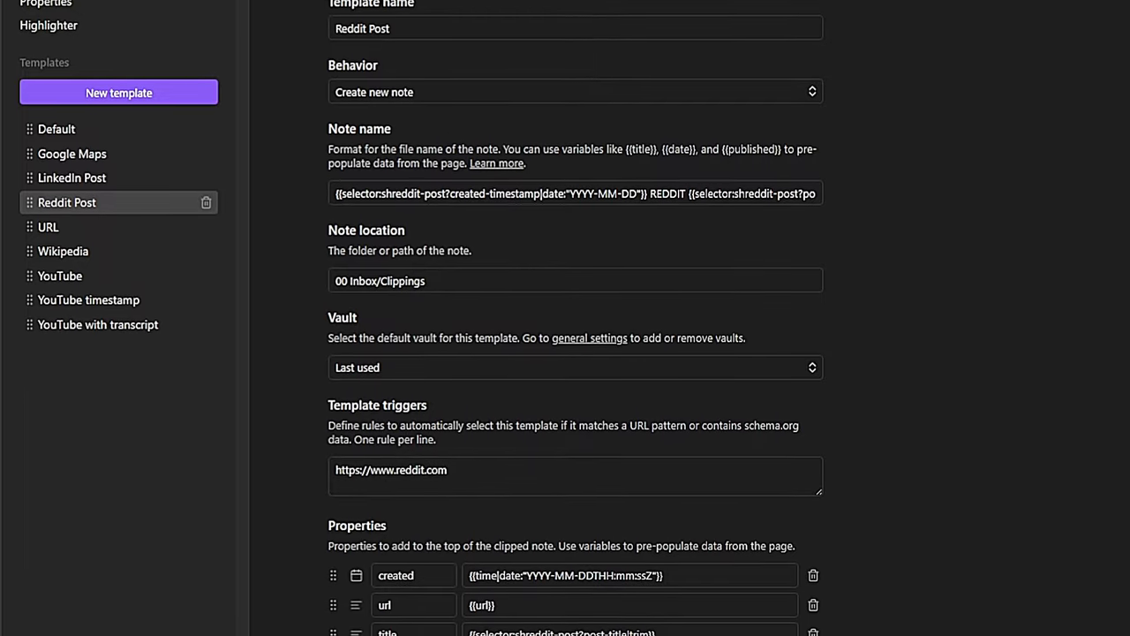
scroll(down, 3)
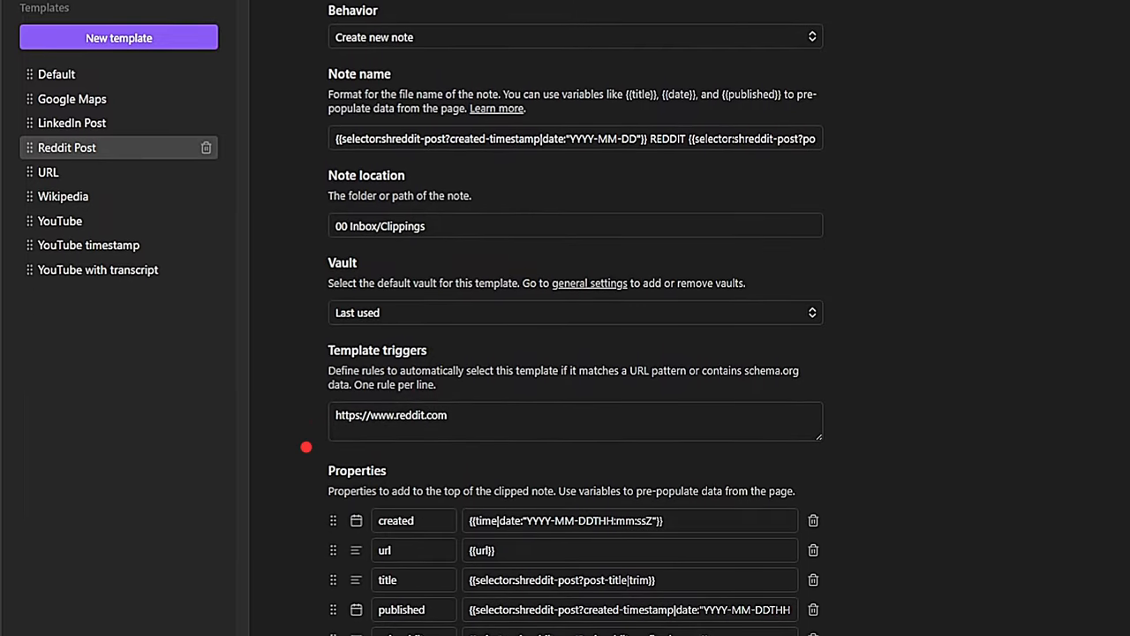
scroll(down, 3)
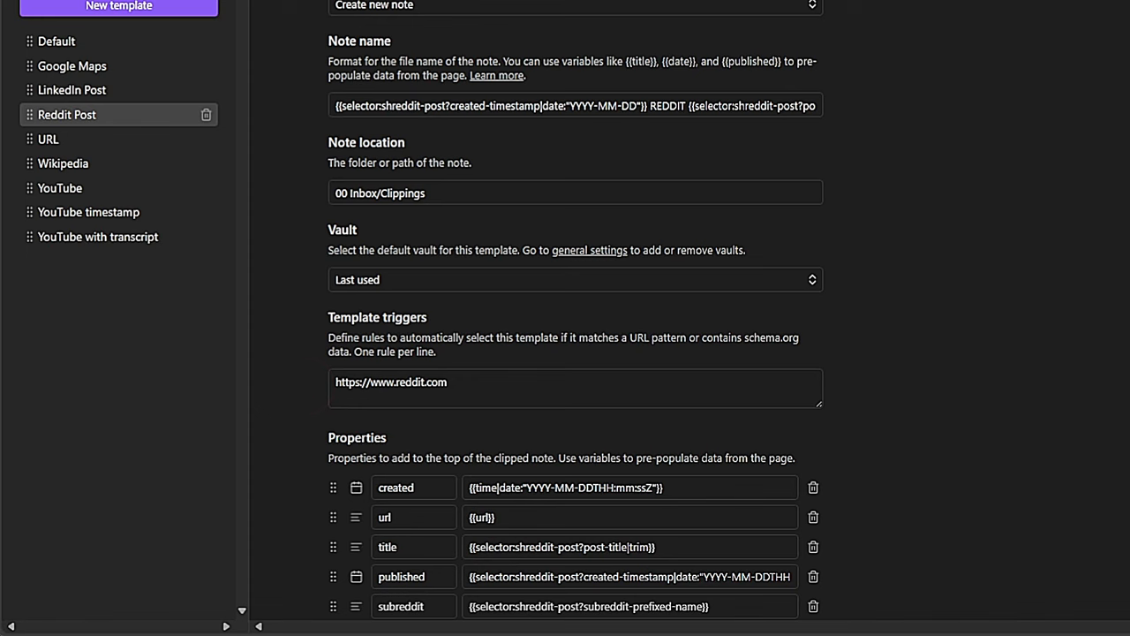
scroll(down, 3)
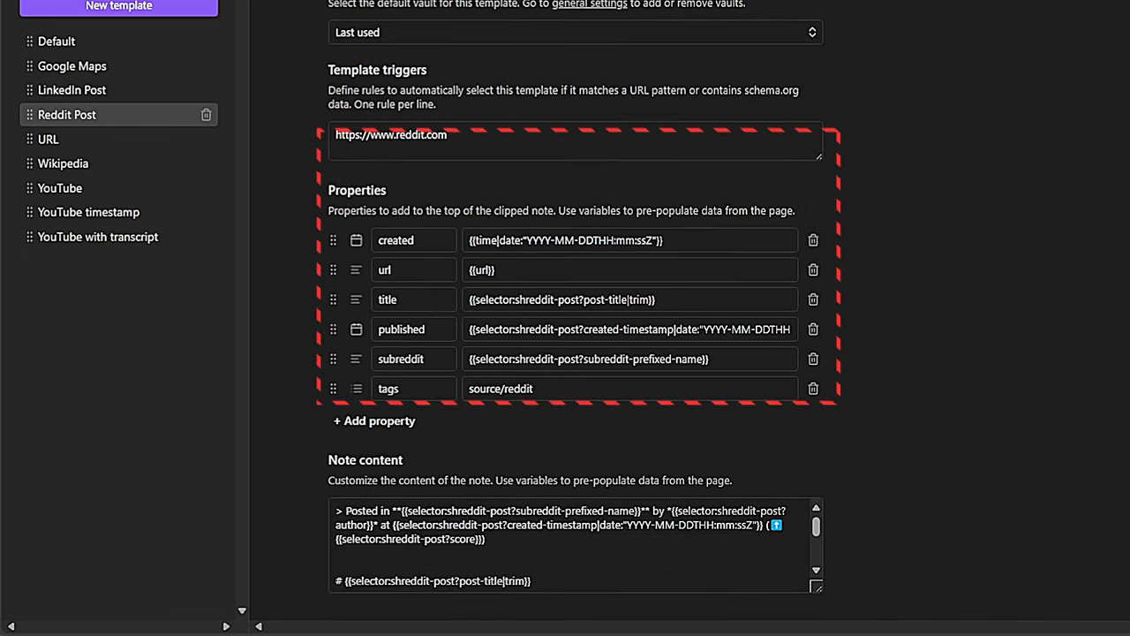
scroll(down, 3)
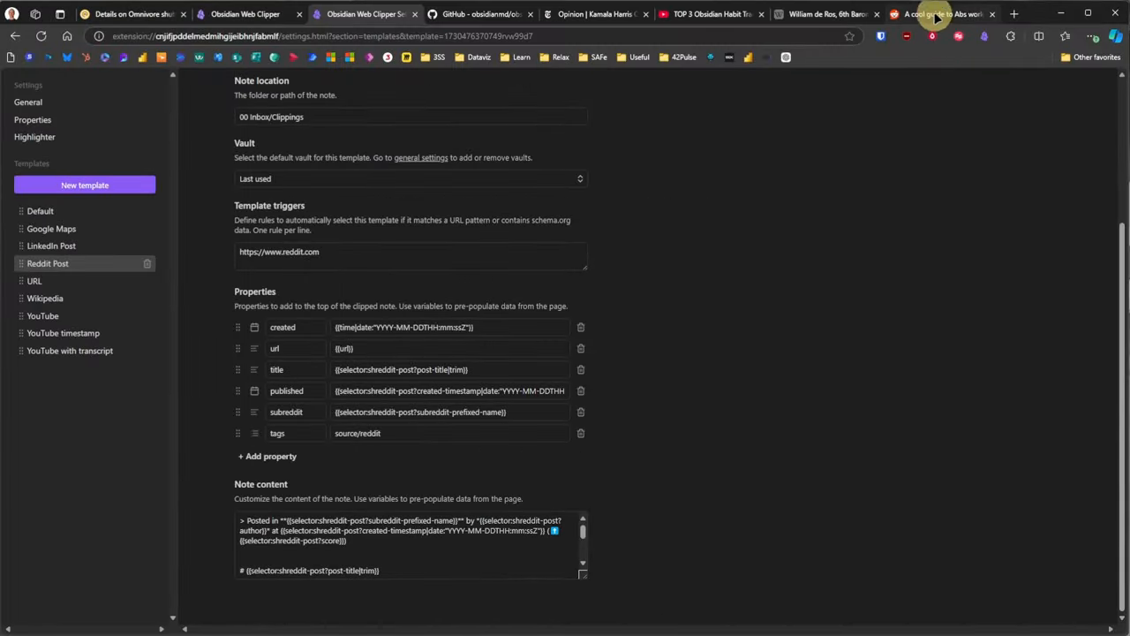
Step: Clip the Reddit post 'A cool guide to Abs workout at home' into 00 Inbox/Clippings
click(937, 14)
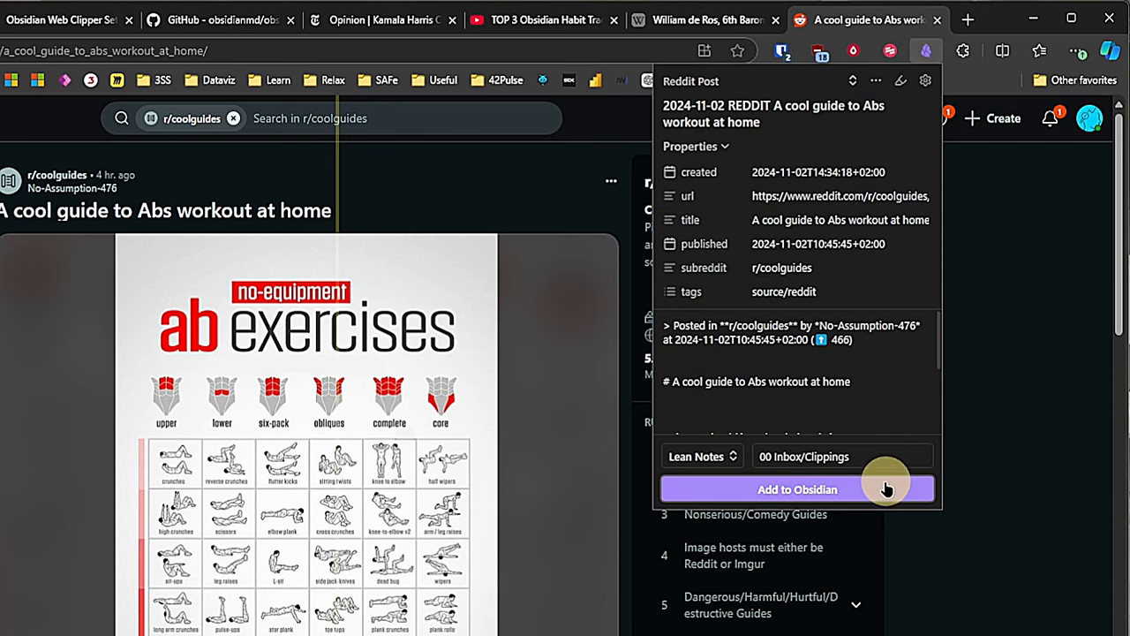
click(799, 489)
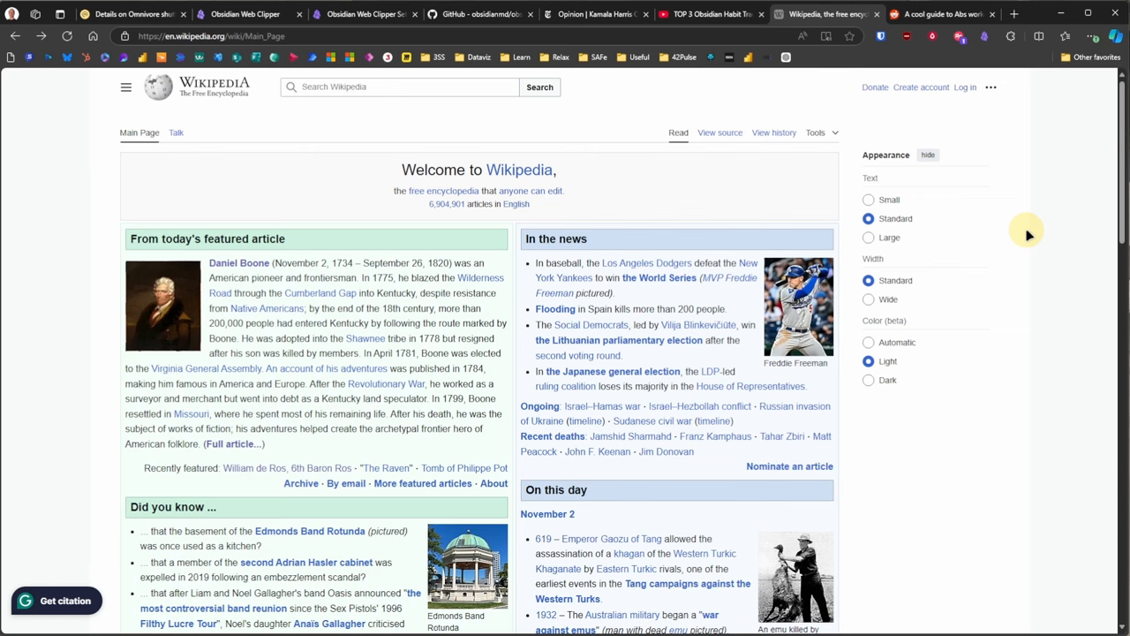
Step: View the 'Daniel Boone - Wikipedia' note's title, source, author, created and tags properties and article content
click(239, 261)
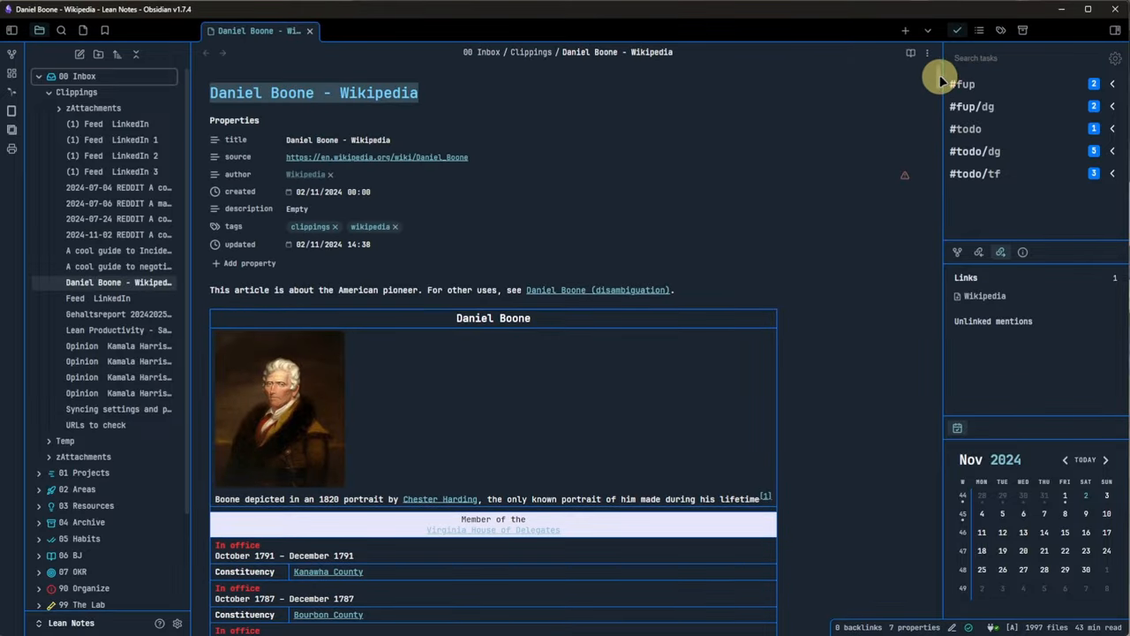
scroll(down, 3)
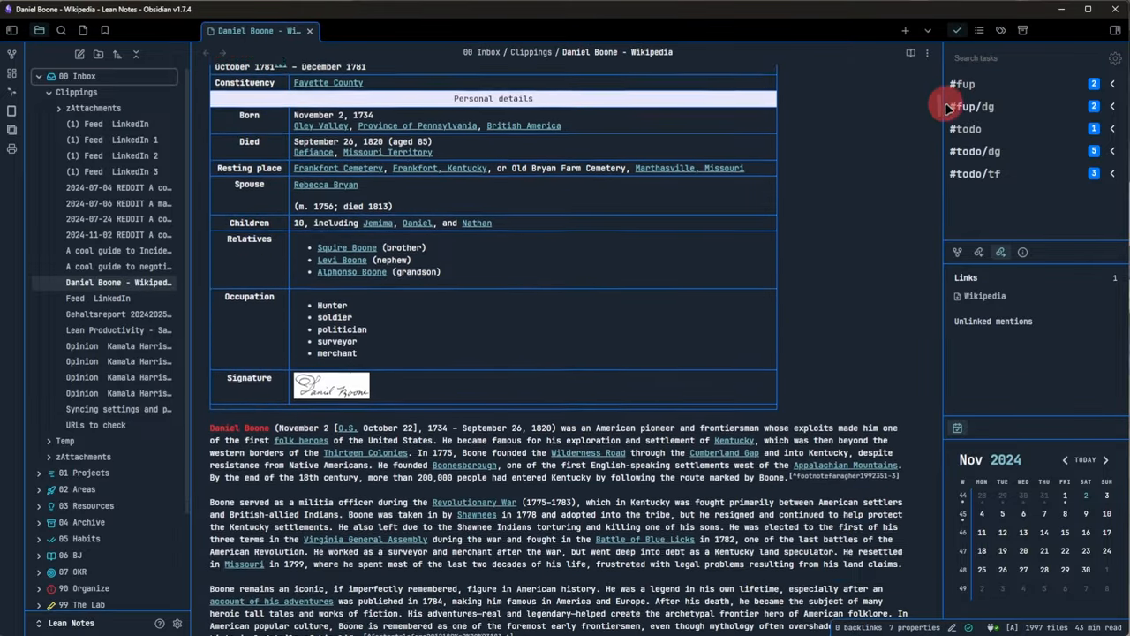
scroll(down, 3)
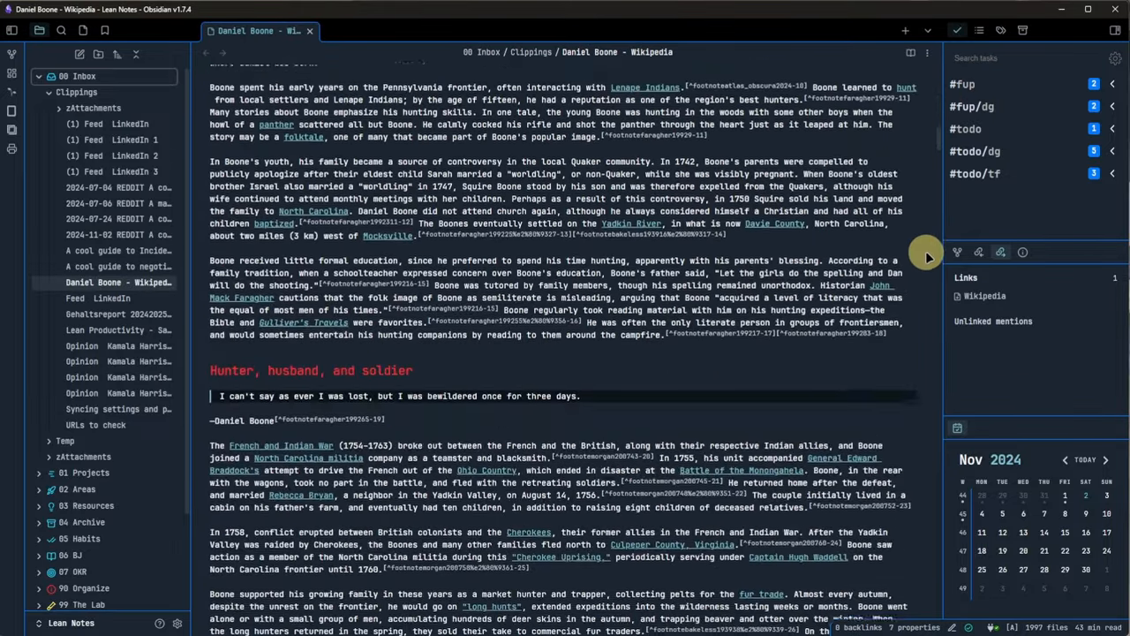